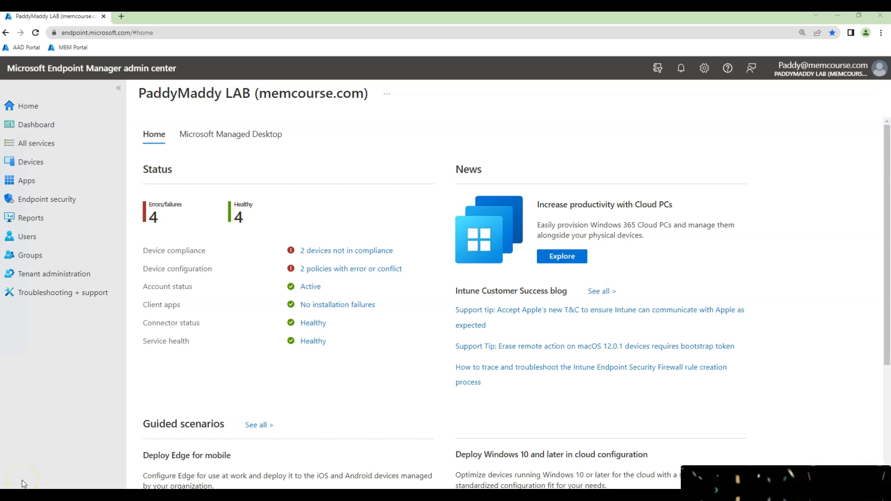
Step: Open Groups | All groups, listing the tenant's 46 groups
click(30, 255)
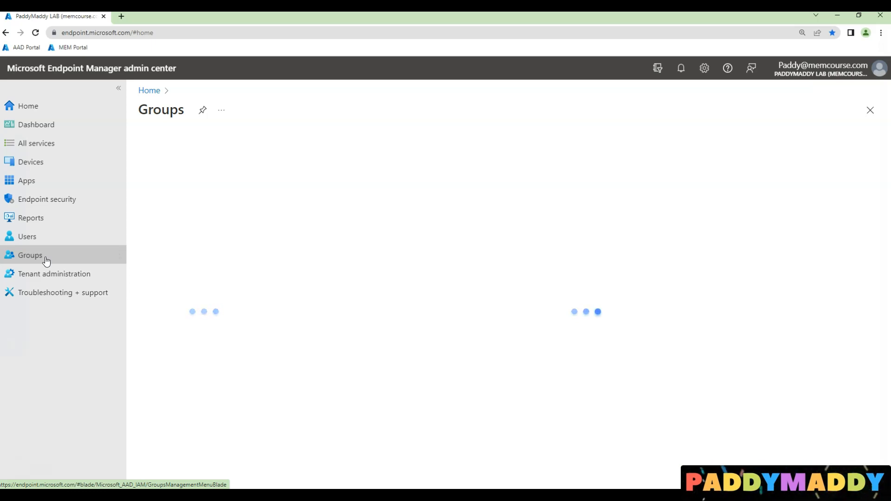
click(30, 255)
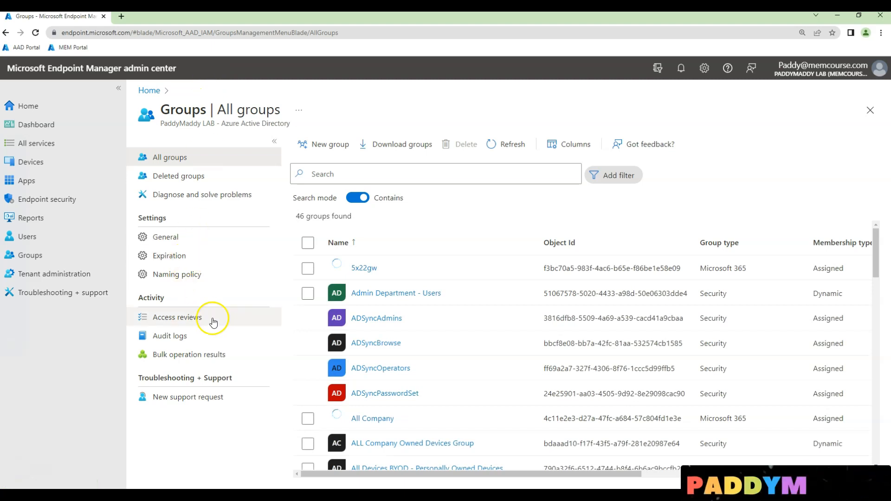
Step: Start a new Security group named and described 'All Company owned devices'
click(328, 144)
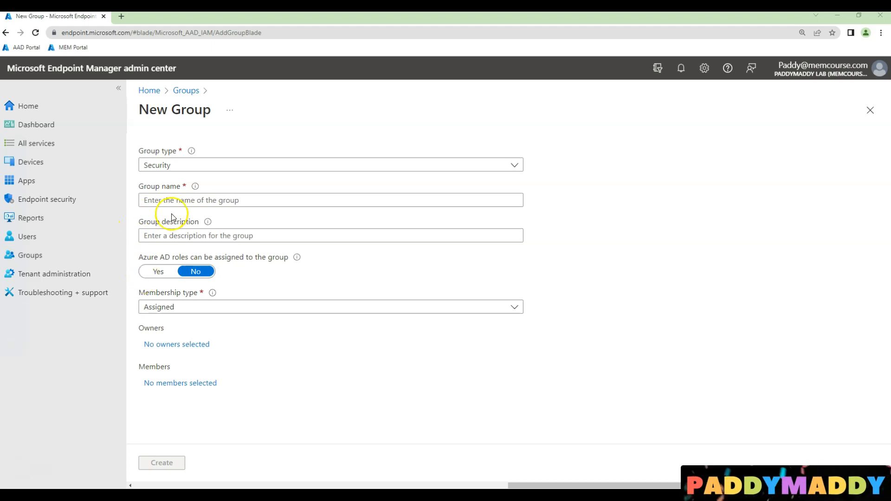
text(All Company owned devices)
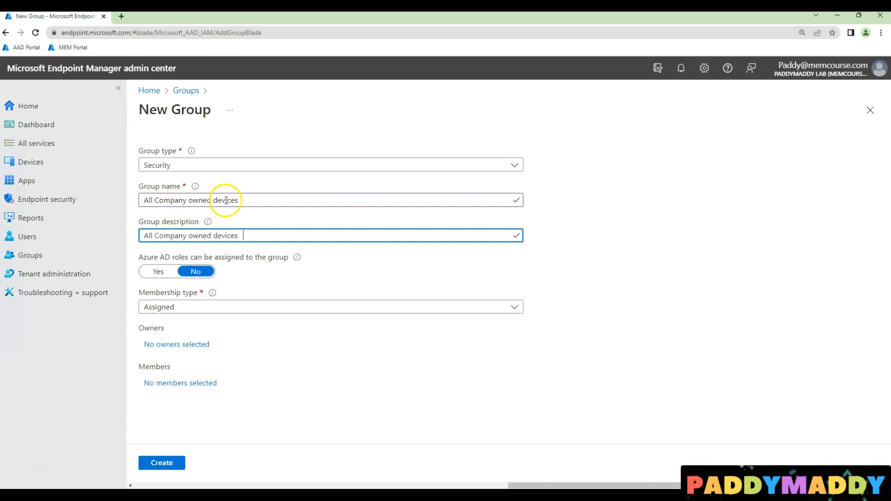
click(330, 308)
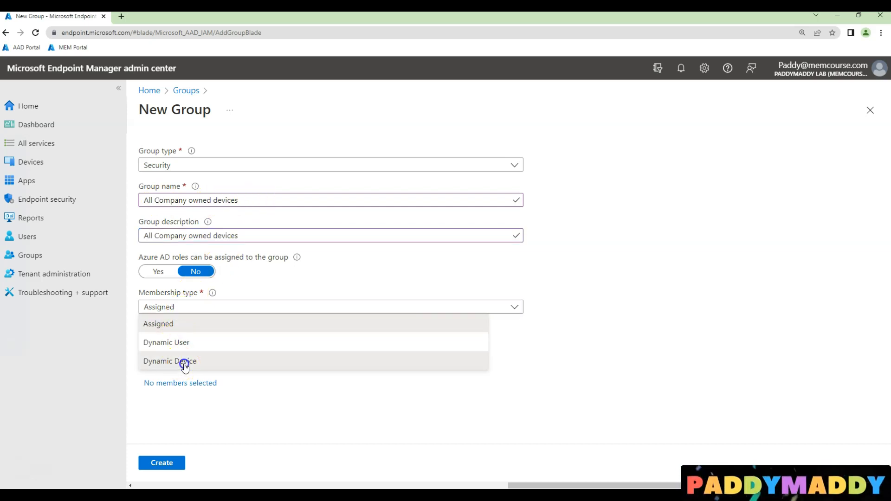
Step: Set Dynamic Device membership with the rule deviceOwnership Equals 'Company'
click(169, 361)
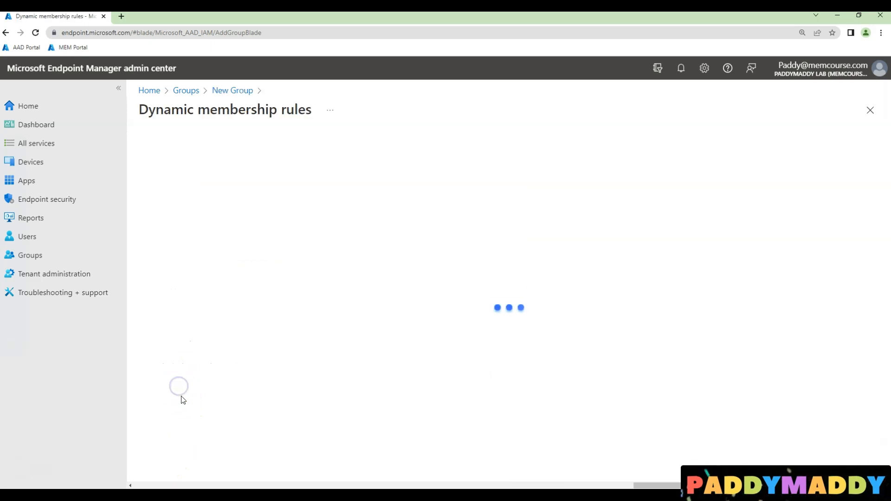
click(357, 240)
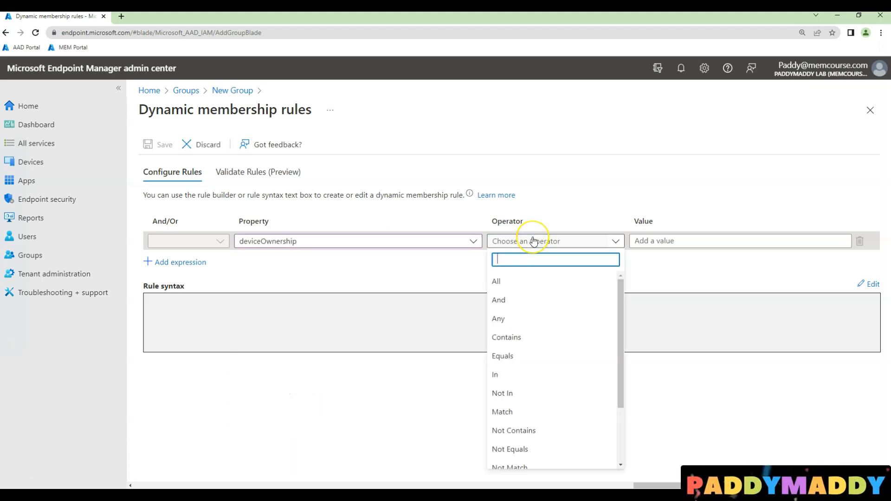
mouse_move(518, 412)
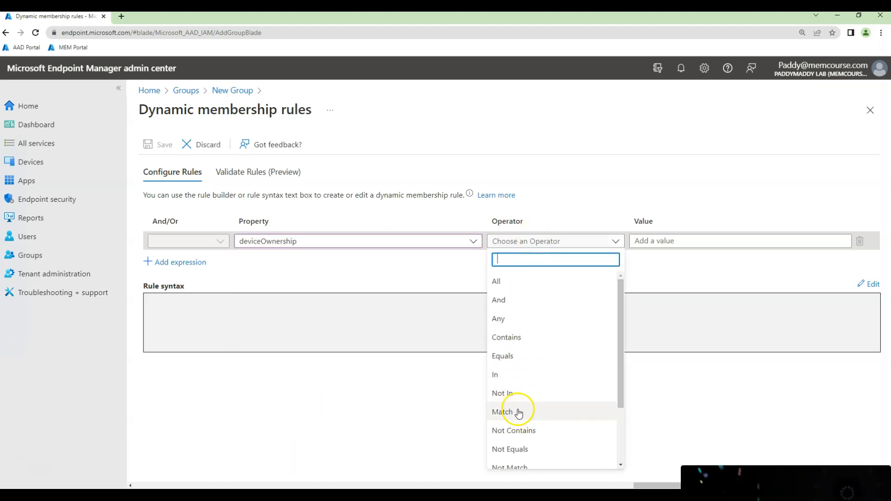
click(503, 356)
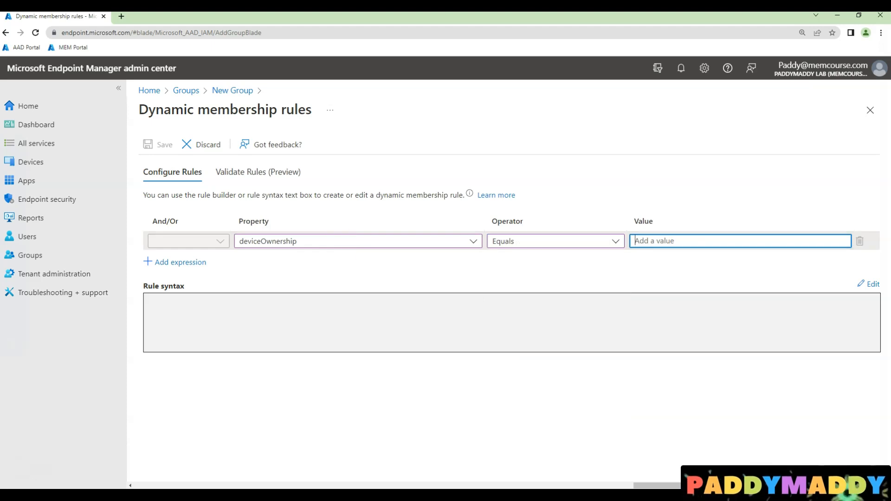
text(Company)
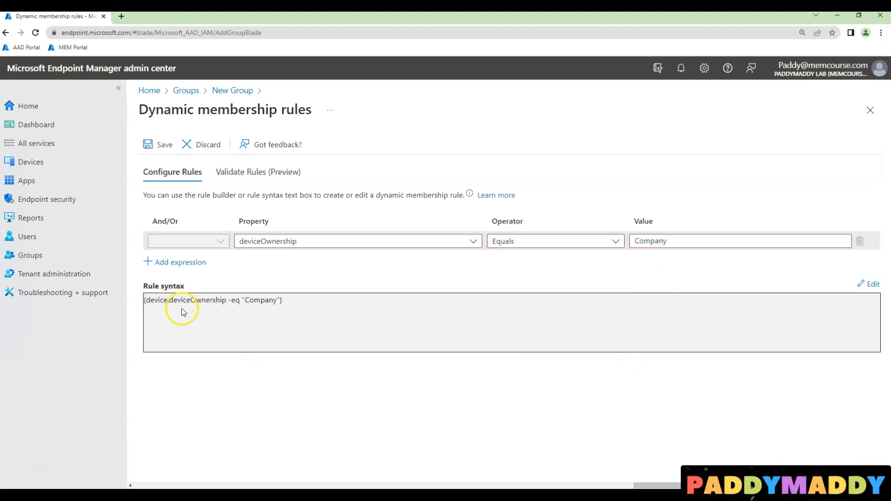
double_click(262, 300)
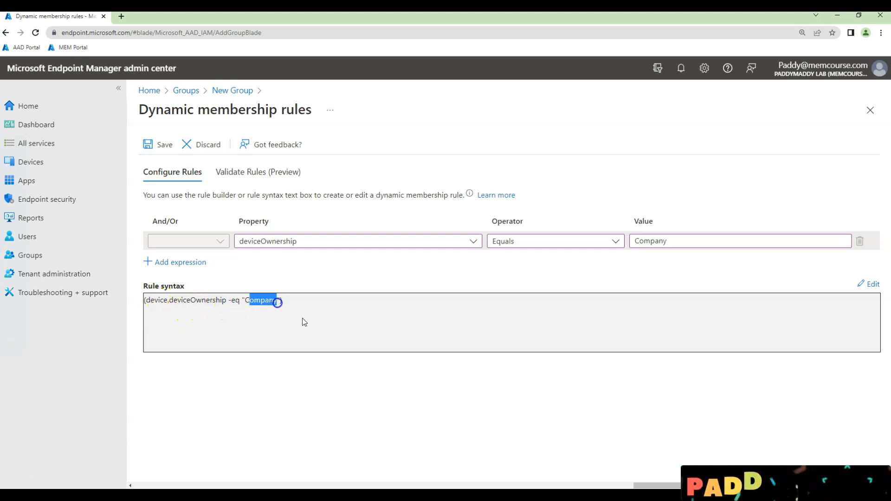
Step: Save the ownership rule and create the group, returning to the All groups list
click(163, 145)
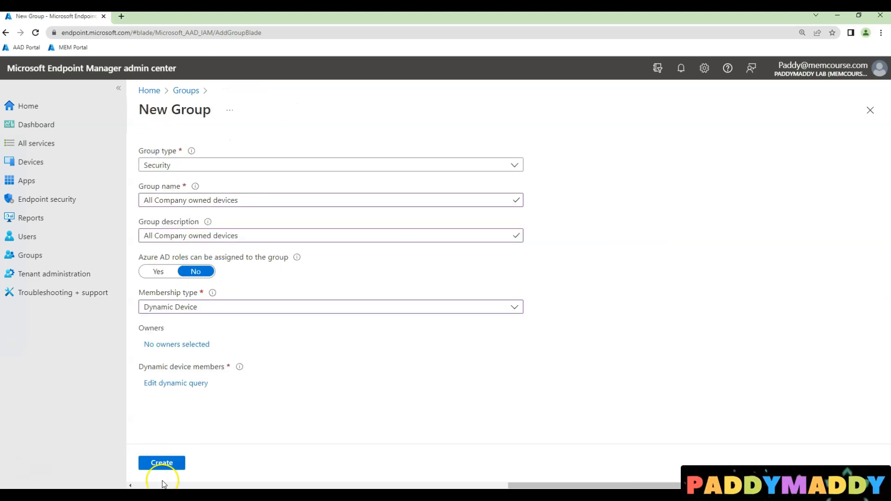
click(161, 463)
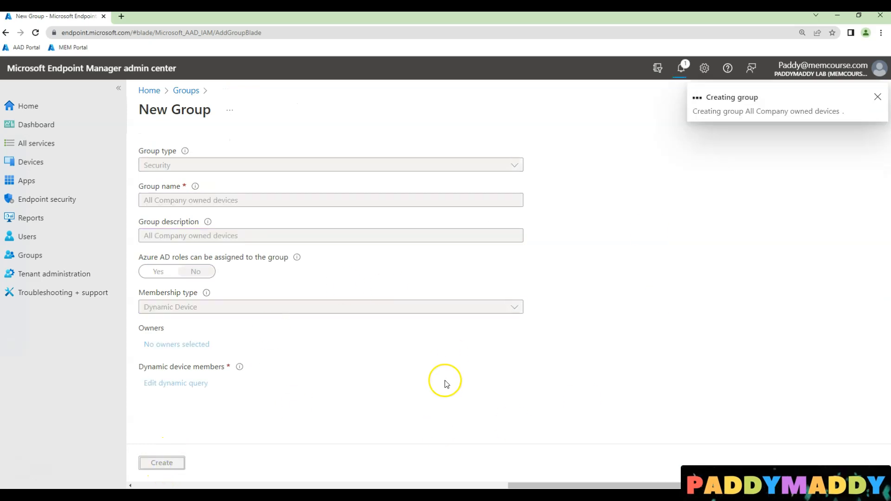
click(161, 463)
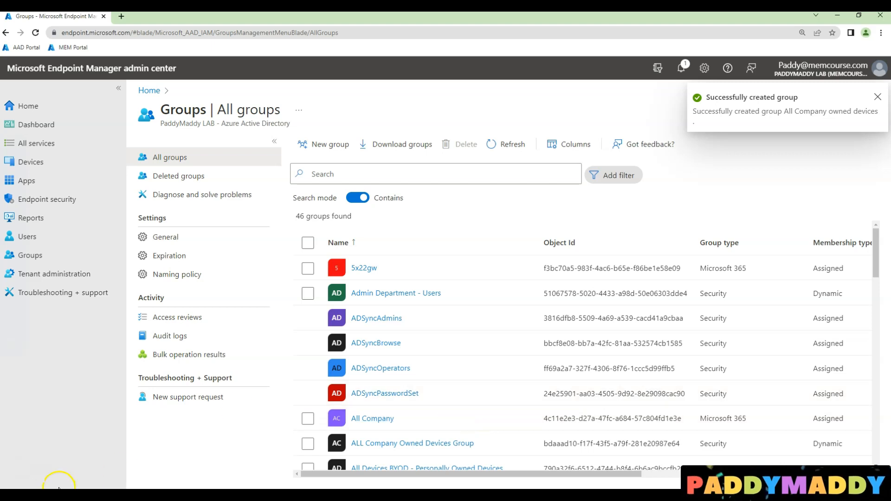
mouse_move(89, 366)
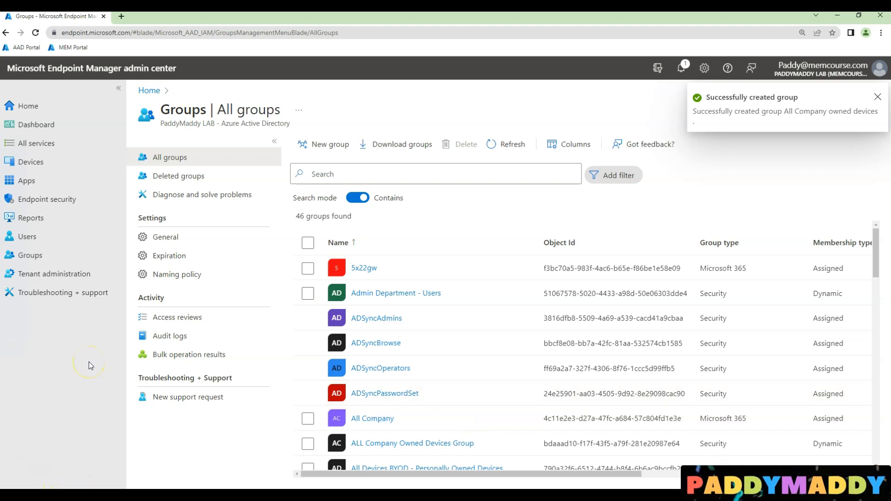
click(877, 97)
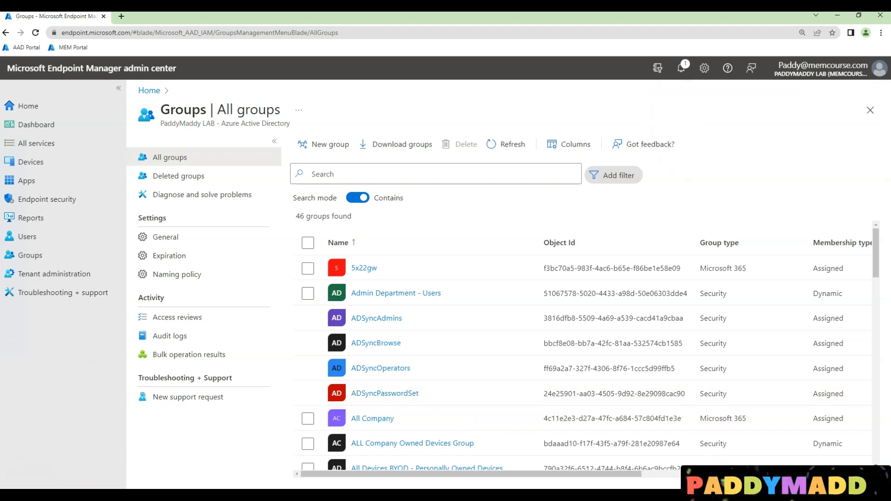